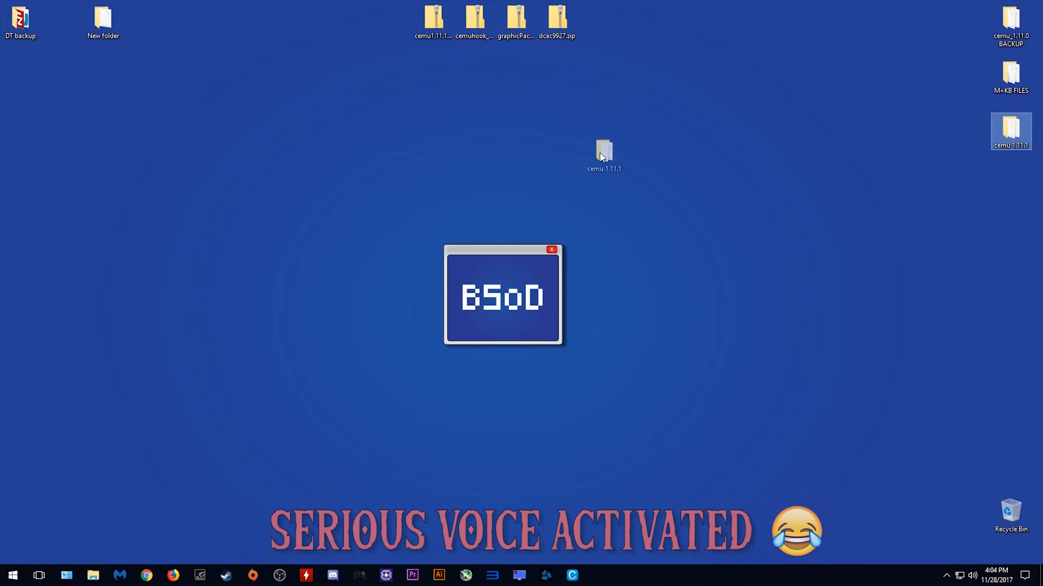
Start Cemu.exe from the cemu 1.11.1 folder, then exit it from the File menu.
double_click(604, 151)
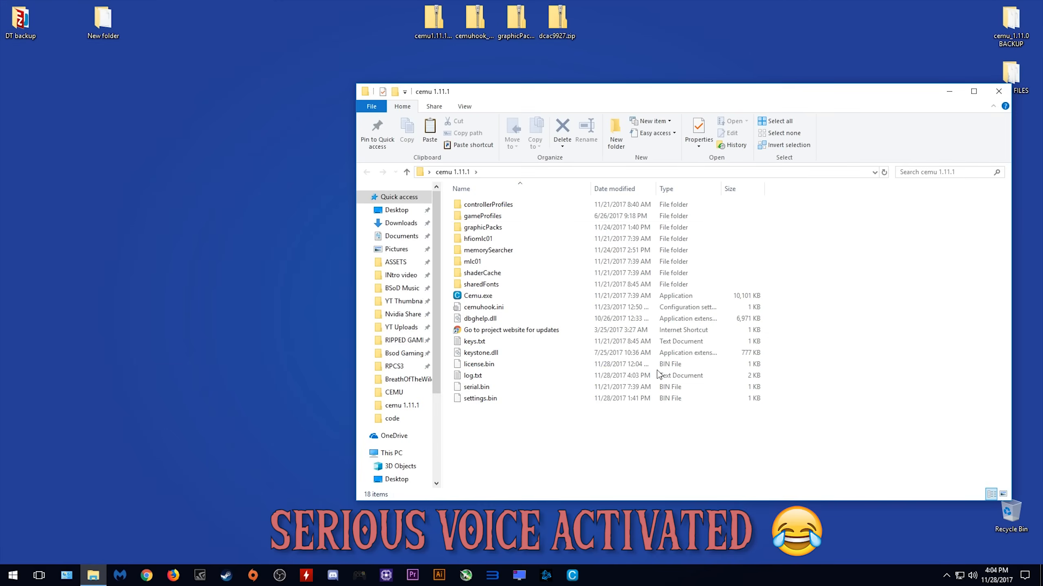
click(477, 295)
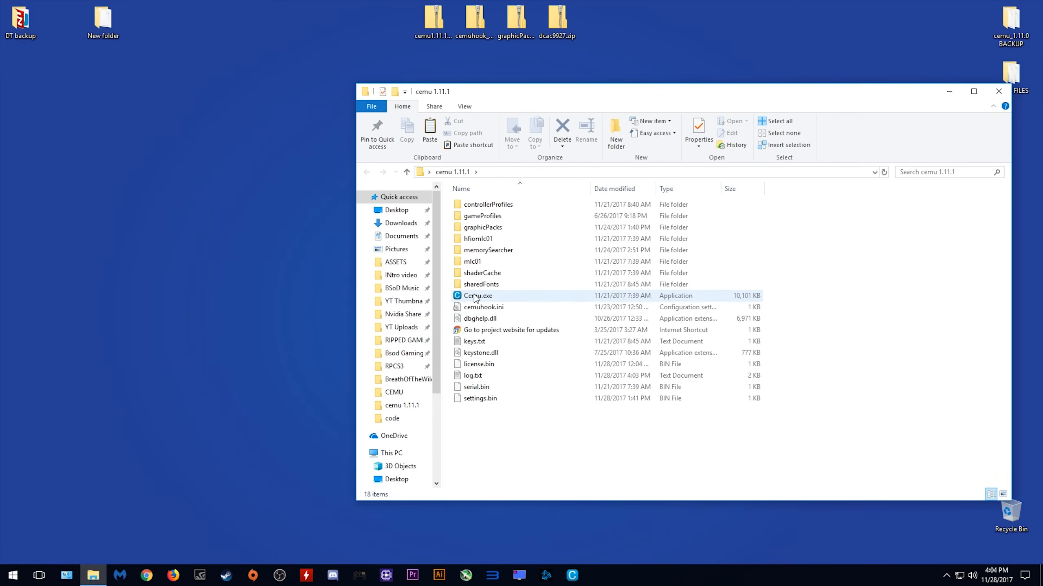
click(40, 48)
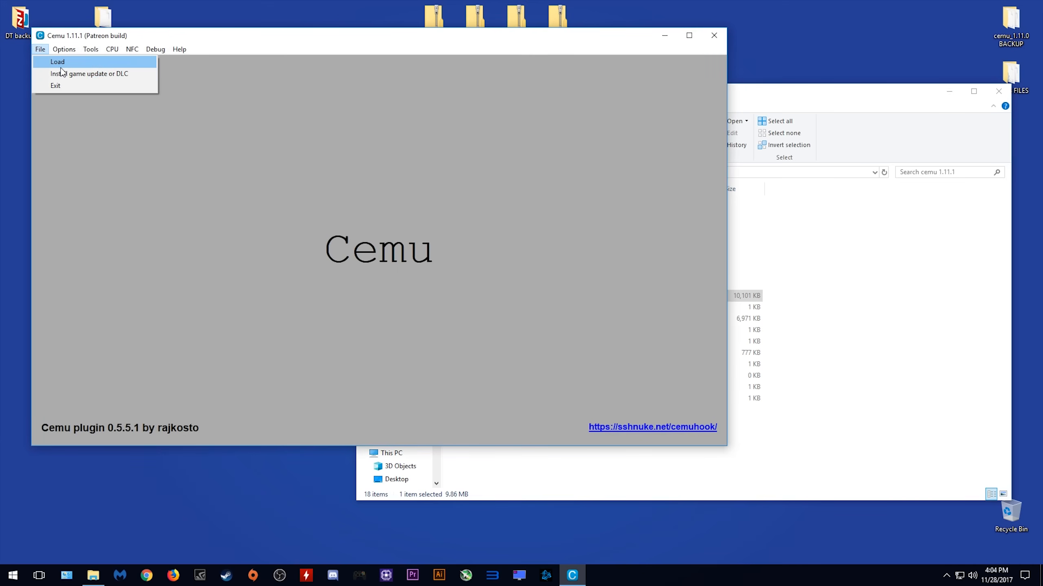
click(57, 61)
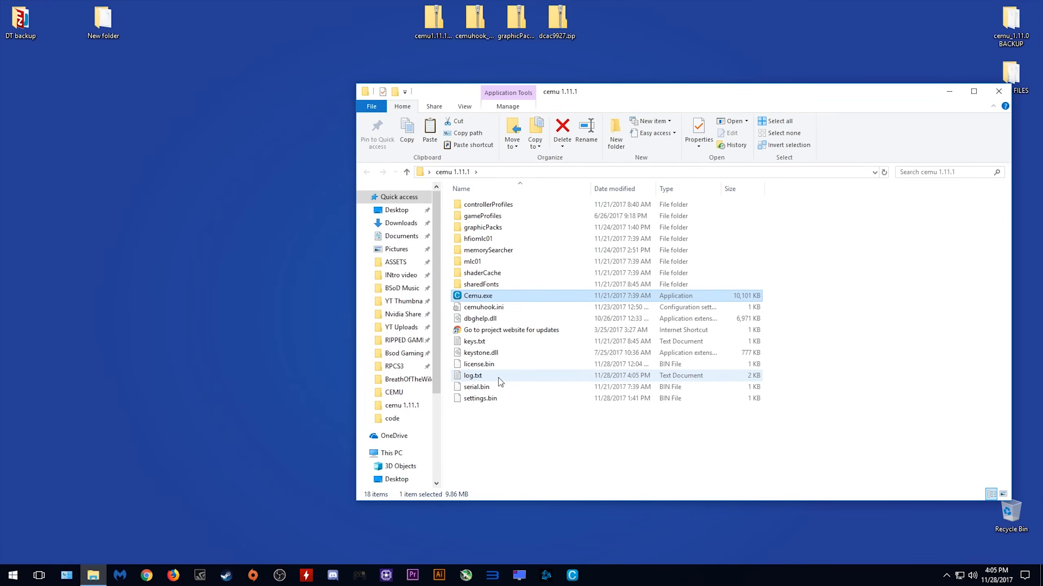
Open Cemu's log.txt in Notepad to read the launched game's entries.
double_click(472, 375)
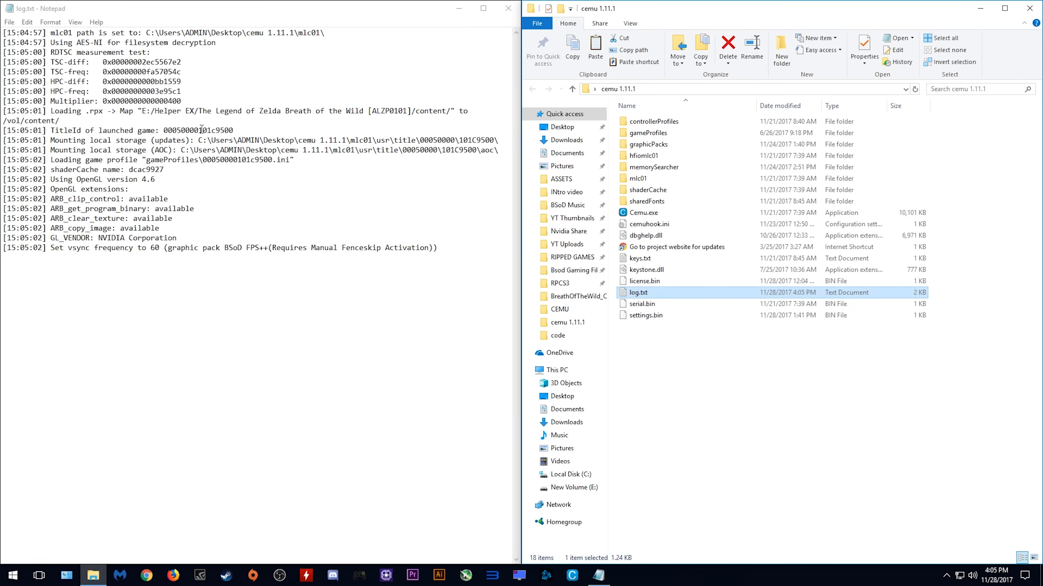
mouse_move(385, 323)
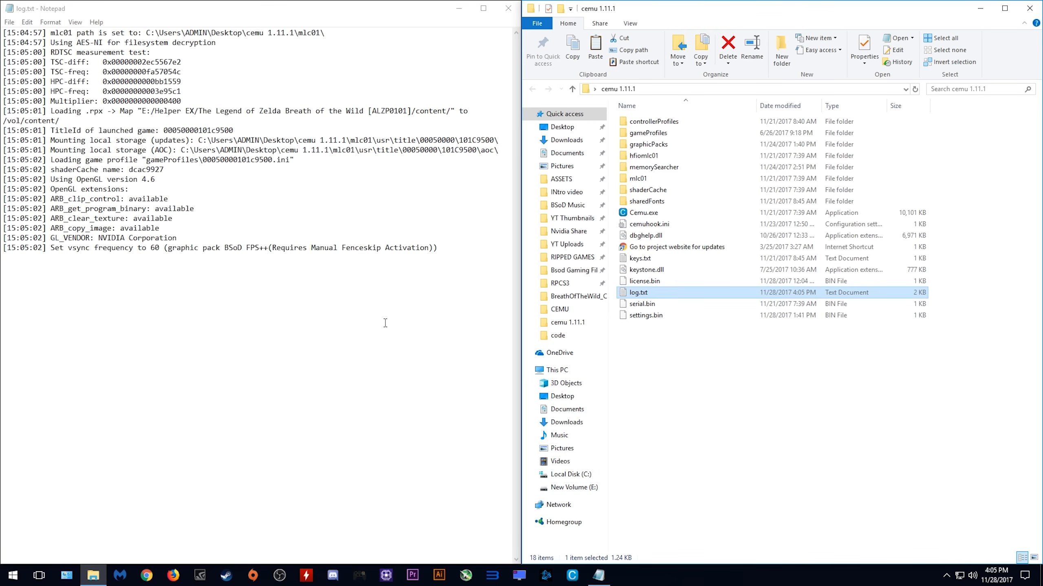
mouse_move(805, 447)
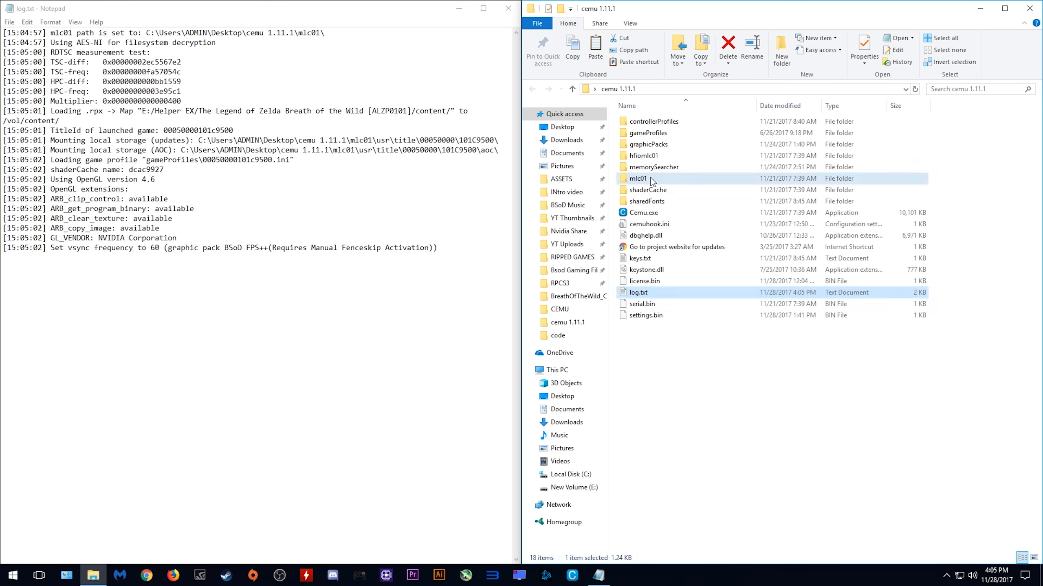
Navigate mlc01/usr/save/00050000/101c9500/user, matching the title ID from the log, and select 80000001.
double_click(637, 178)
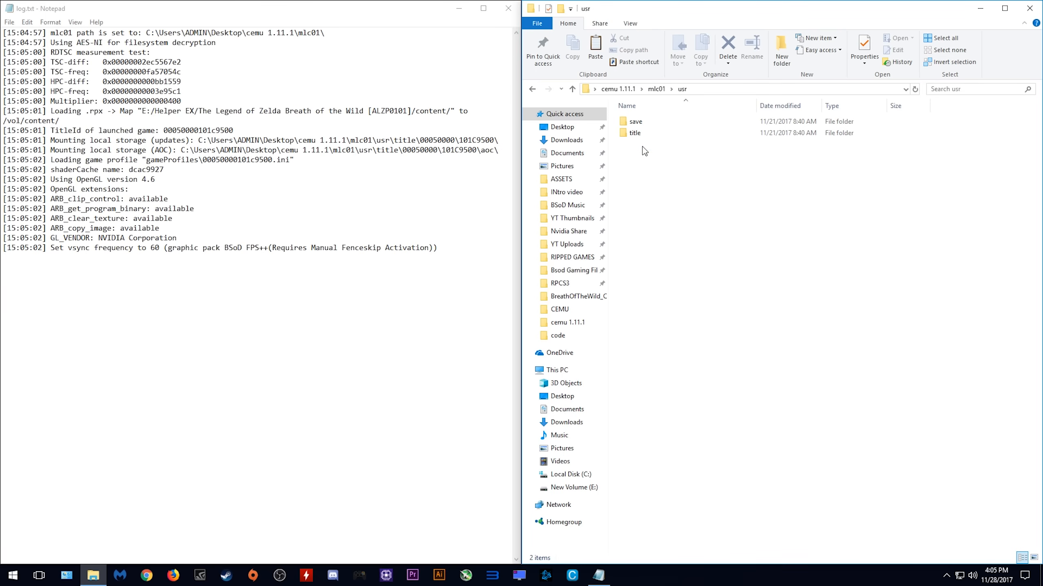
double_click(635, 121)
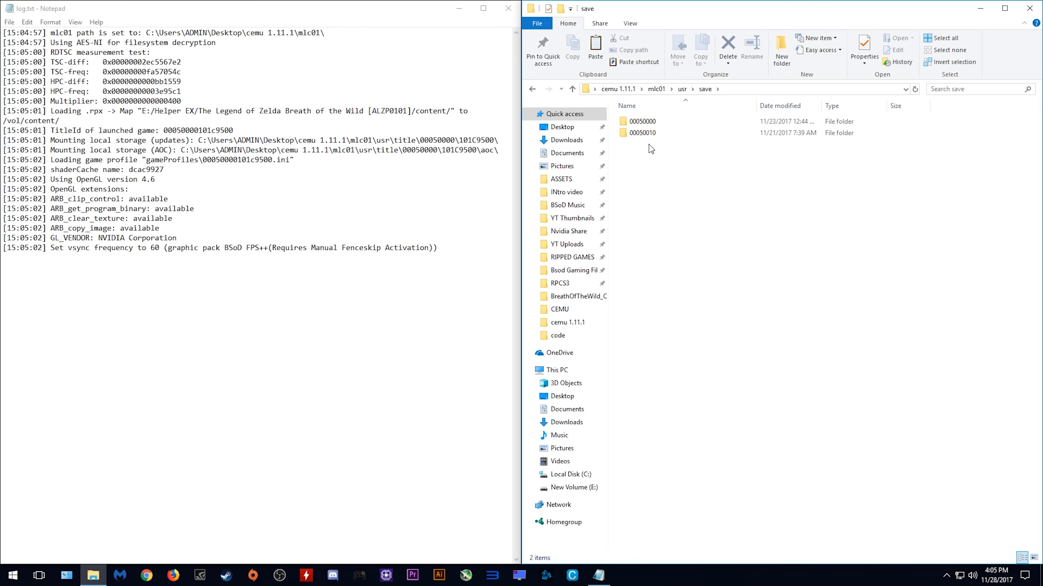
double_click(641, 121)
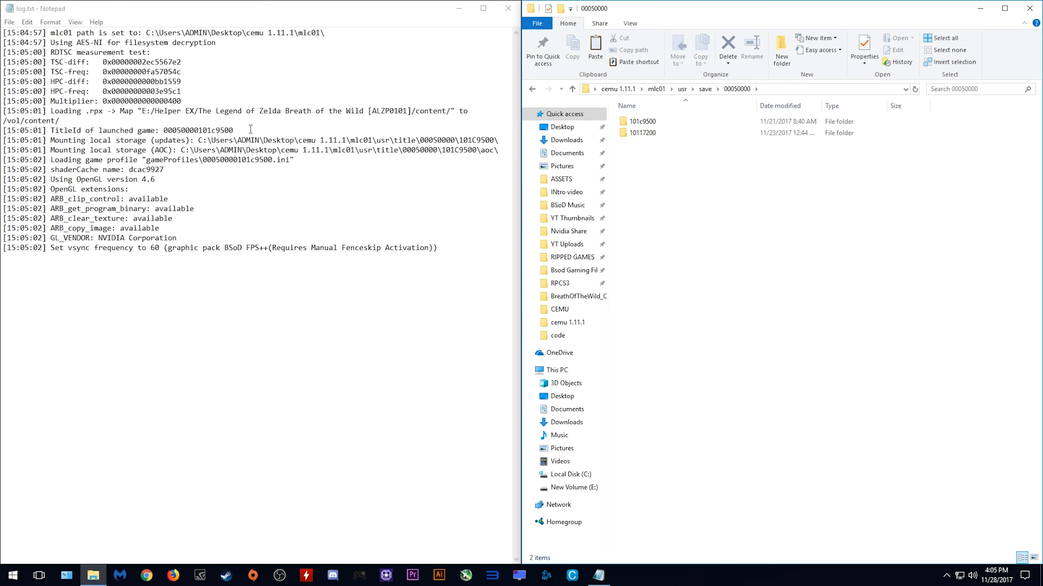
double_click(216, 129)
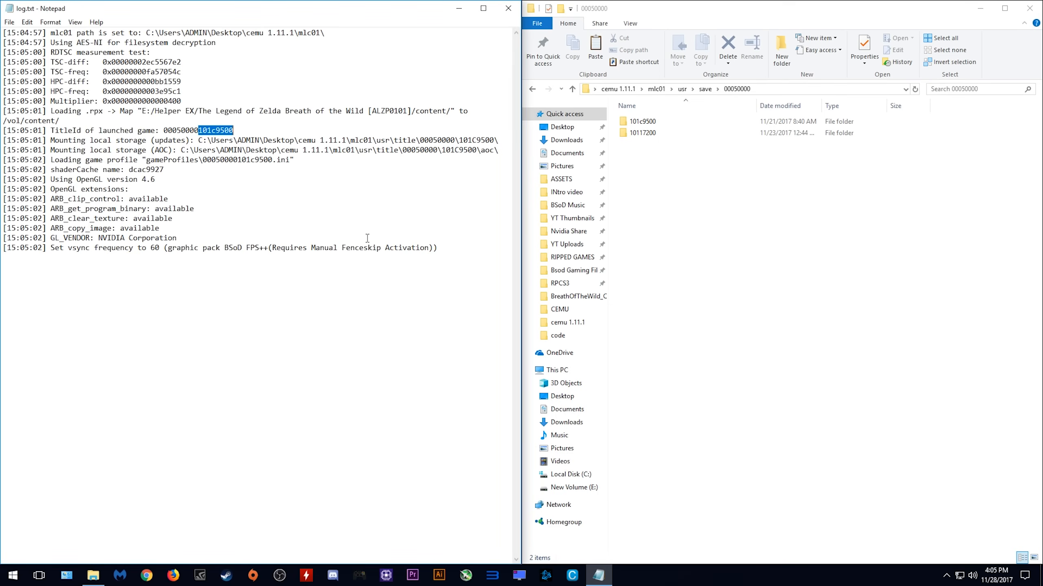
double_click(640, 121)
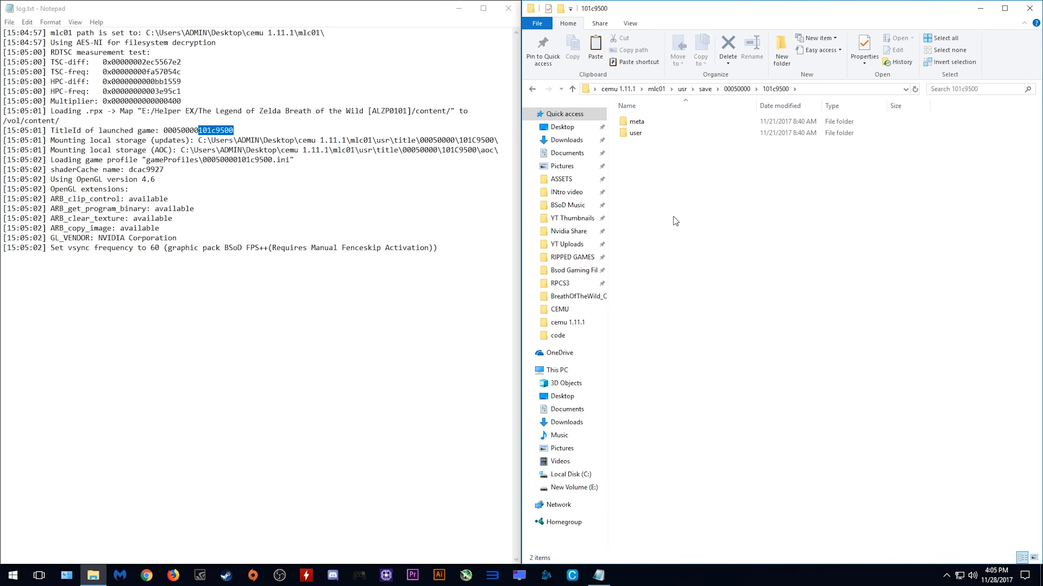
double_click(636, 132)
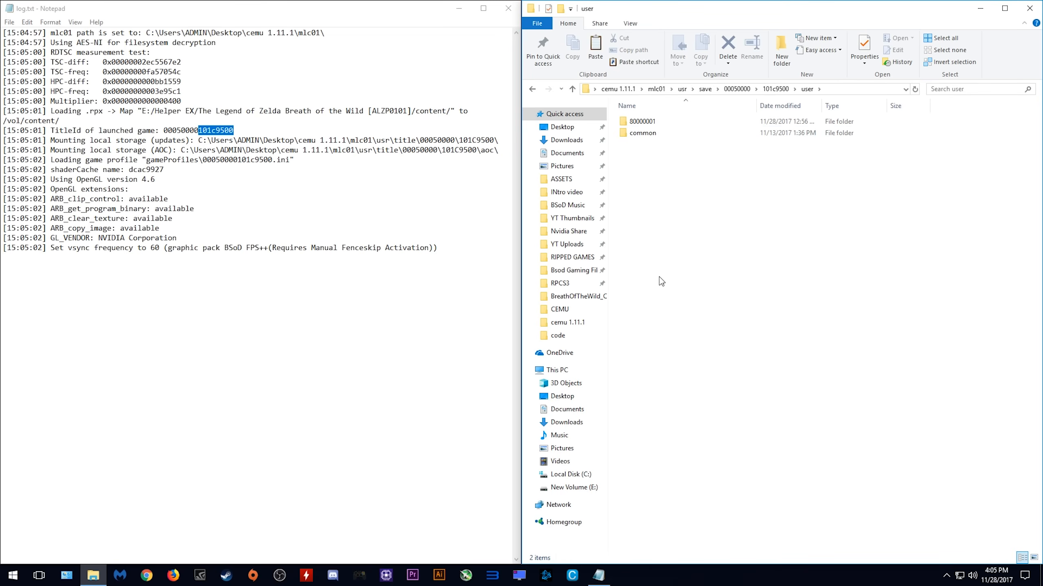
click(641, 121)
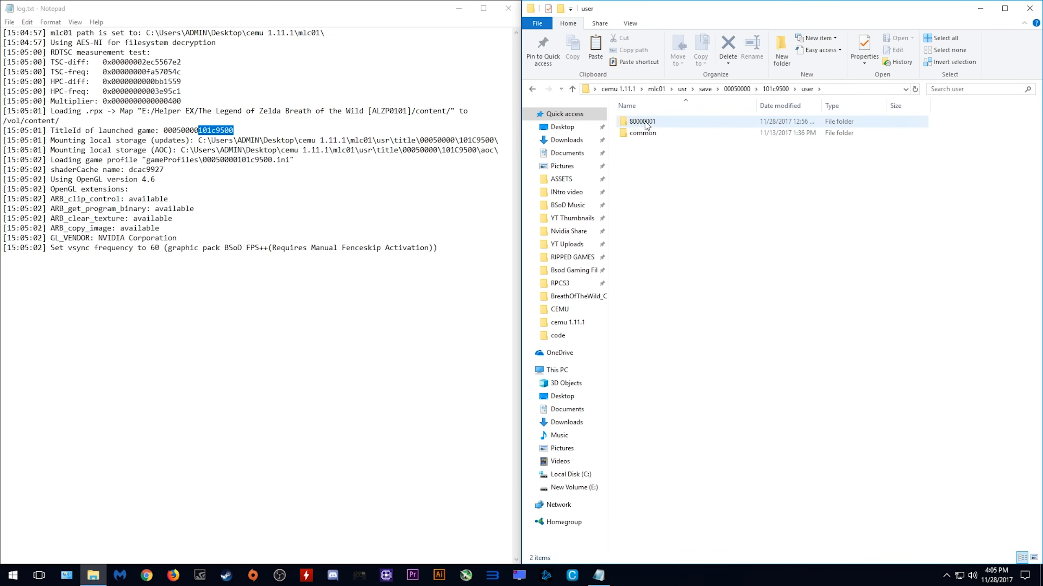
Open 80000001, look inside save slot 0, return, and bring up the backup New folder.
double_click(641, 120)
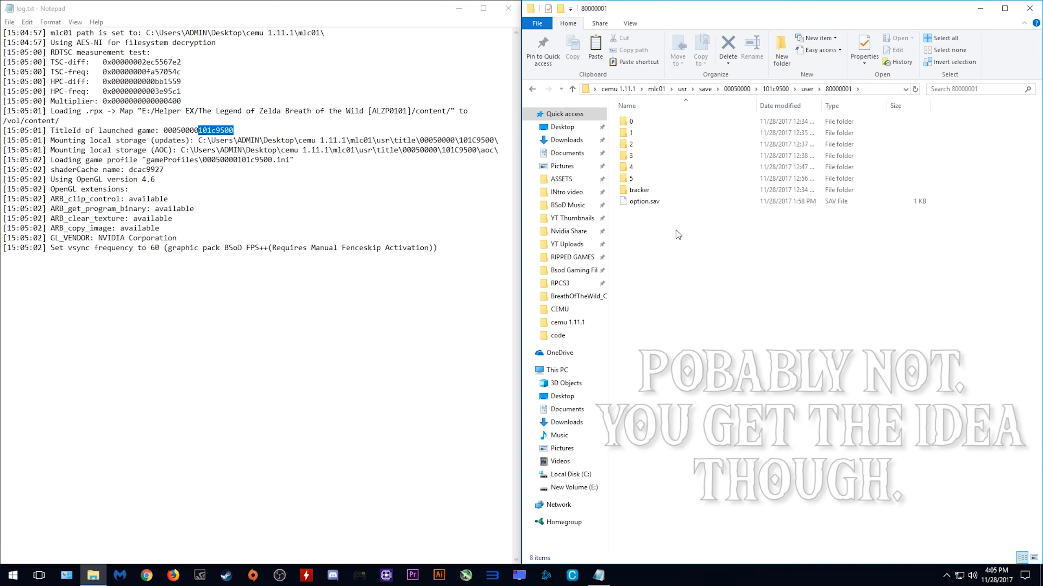
double_click(628, 121)
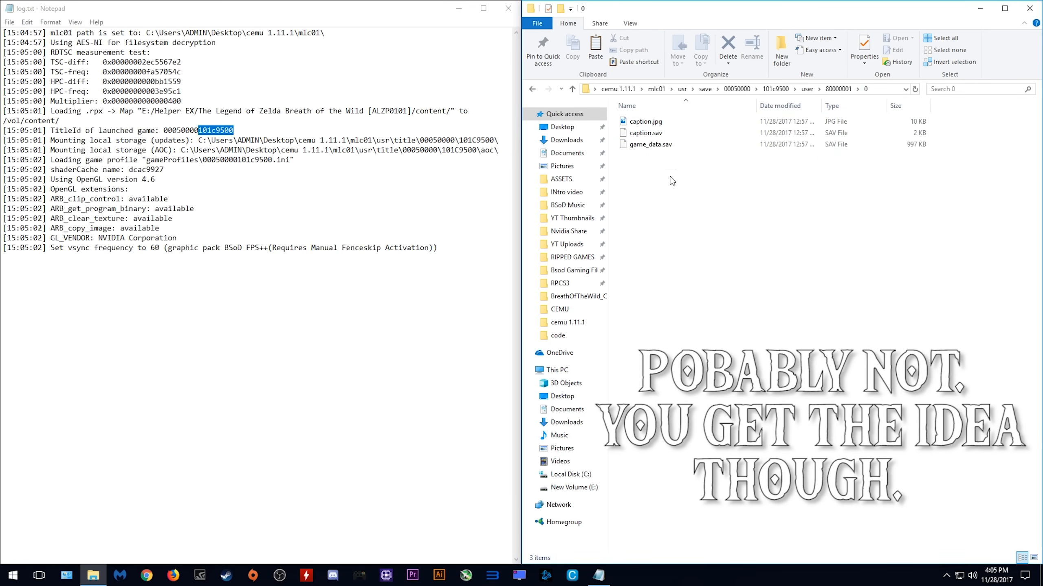
double_click(645, 121)
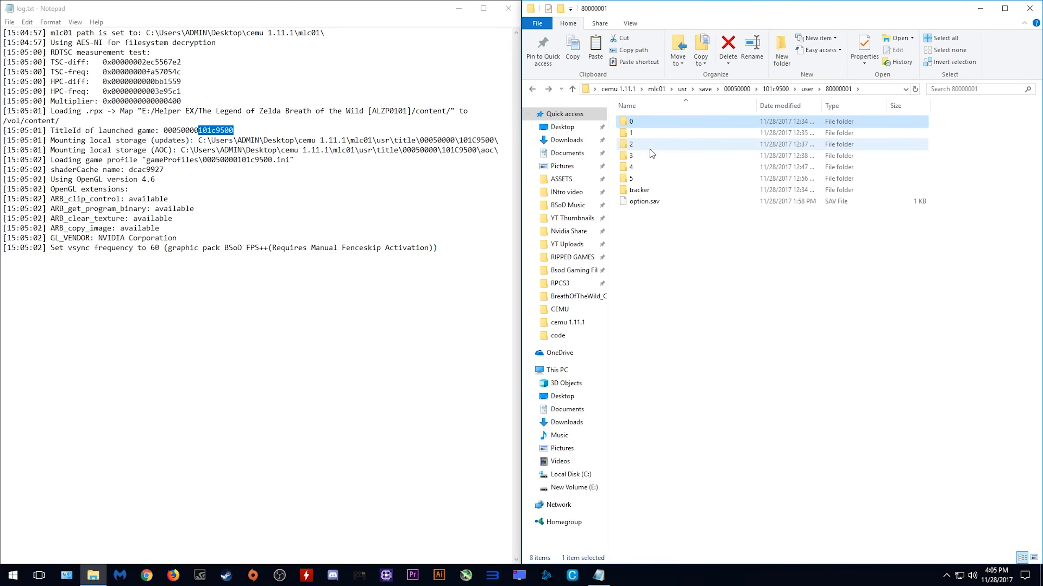
click(484, 8)
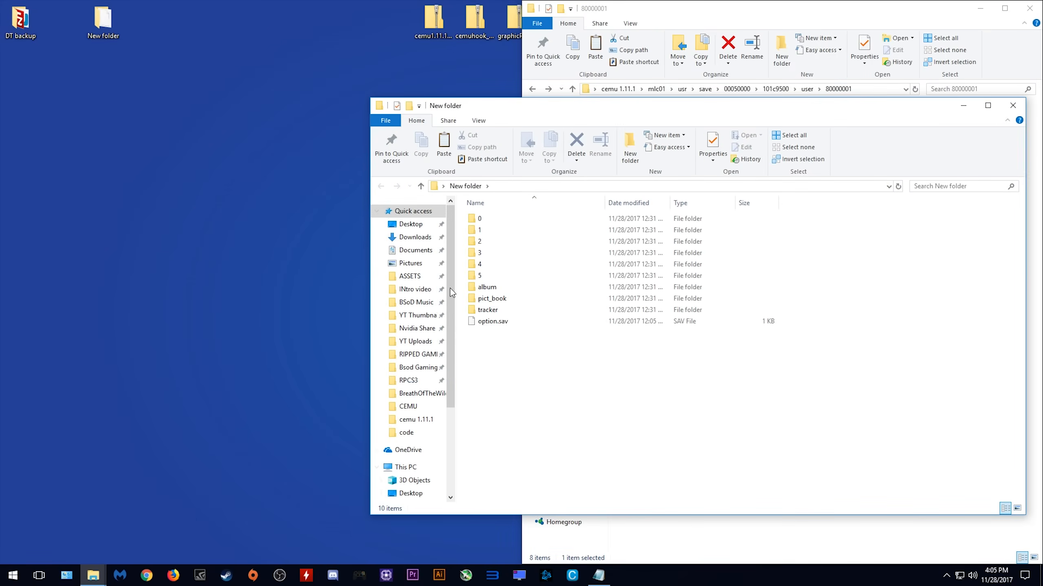
Close the New folder backup window, leaving the 80000001 save folder showing.
click(492, 219)
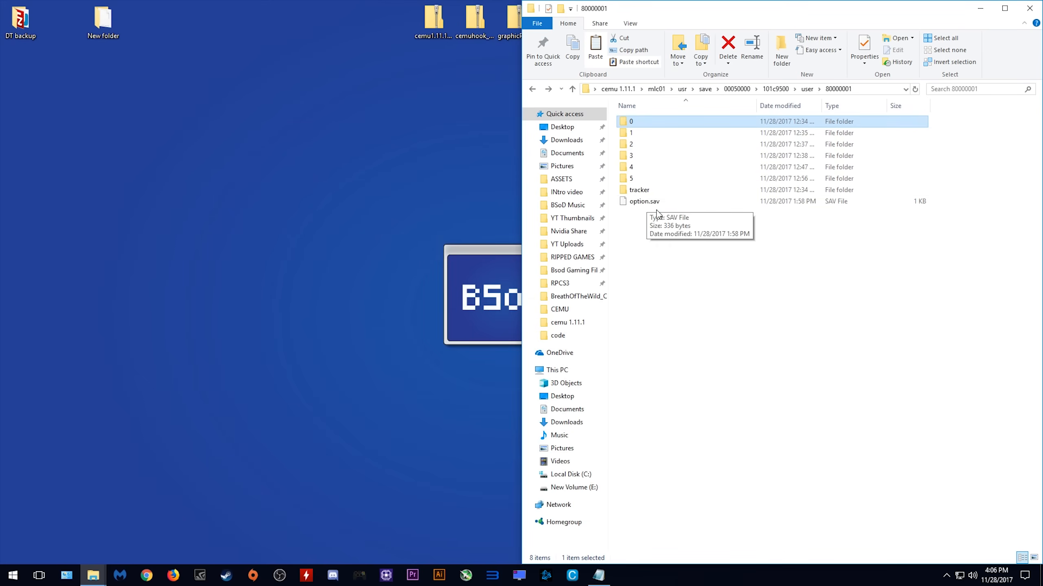
mouse_move(709, 277)
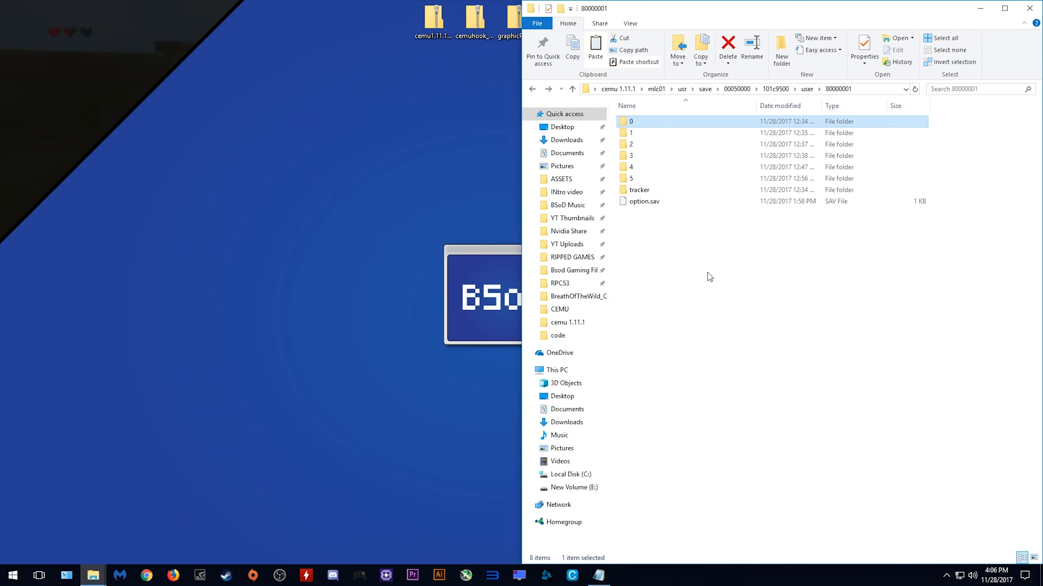